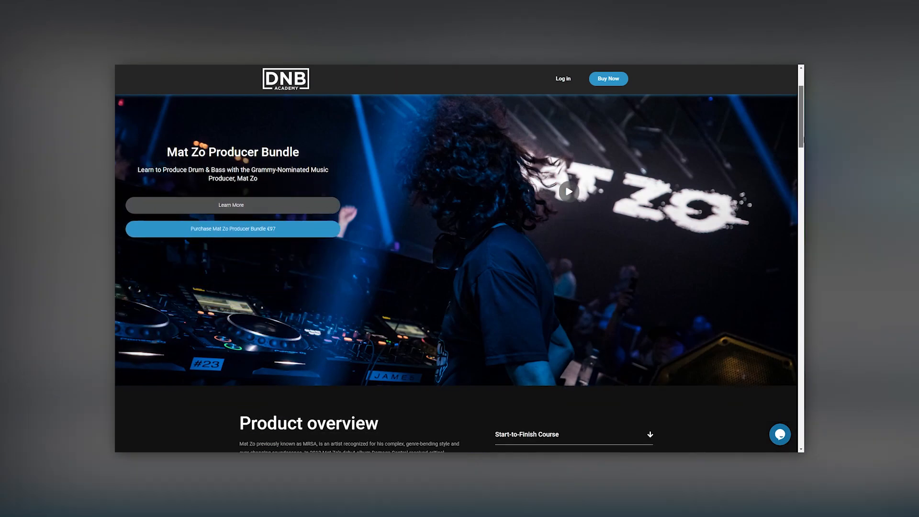
Scroll the Mat Zo bundle page past Samples, Presets and Project File to Bonus and compatible DAWs.
{"action": "scroll", "scroll_direction": "down", "scroll_amount": 3}
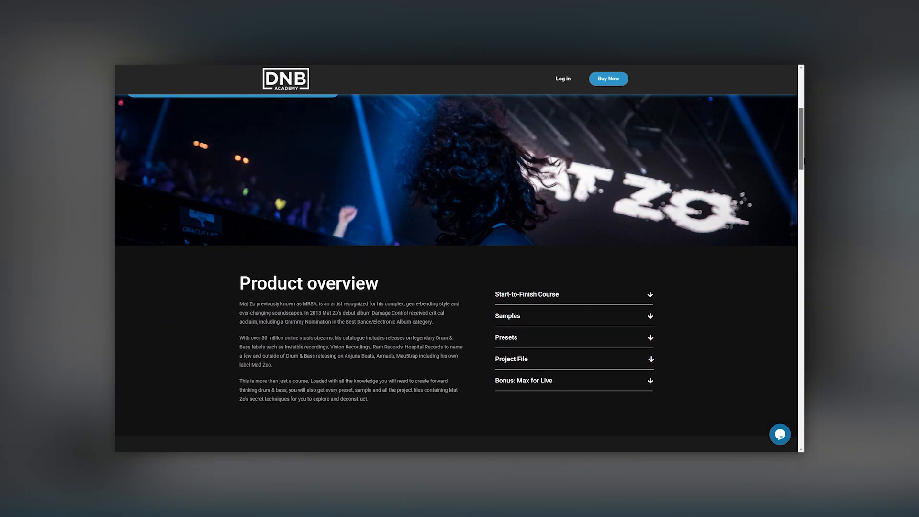
{"action": "scroll", "scroll_direction": "down", "scroll_amount": 3}
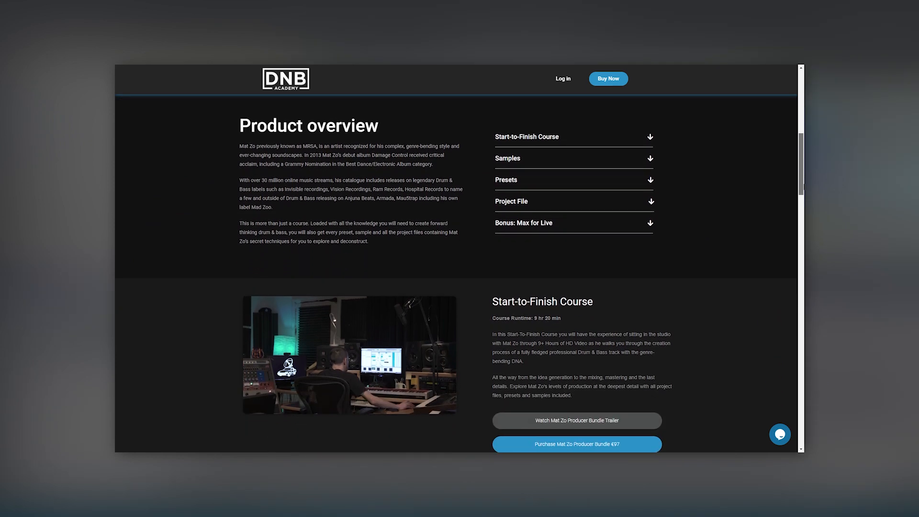
{"action": "scroll", "scroll_direction": "down", "scroll_amount": 3}
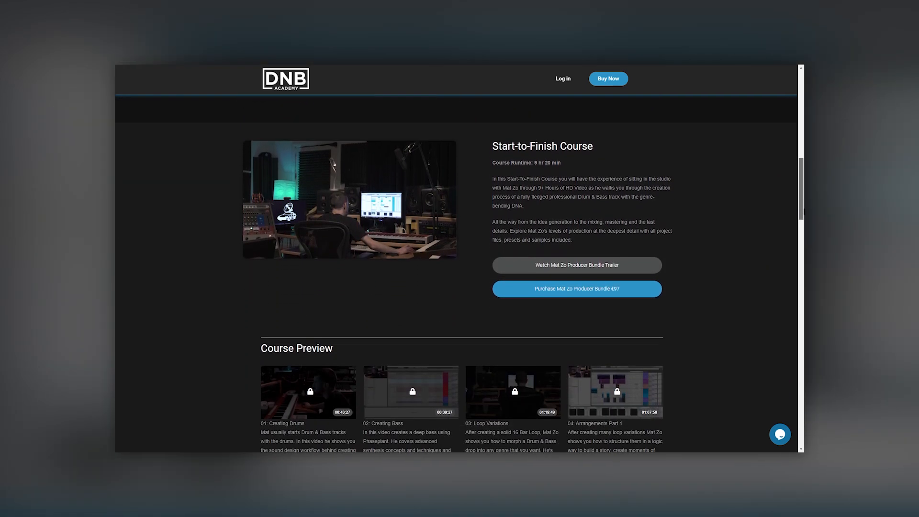
{"action": "scroll", "scroll_direction": "down", "scroll_amount": 3}
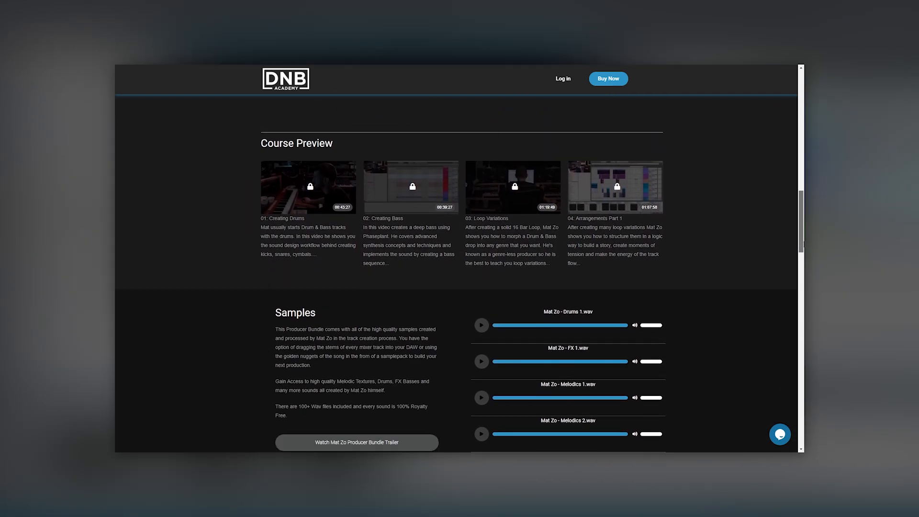
{"action": "scroll", "scroll_direction": "down", "scroll_amount": 3}
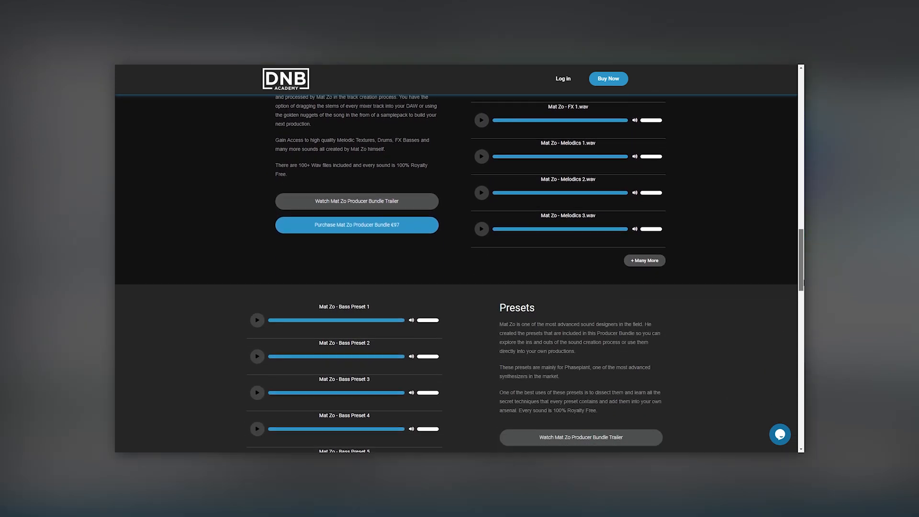
{"action": "scroll", "scroll_direction": "down", "scroll_amount": 3}
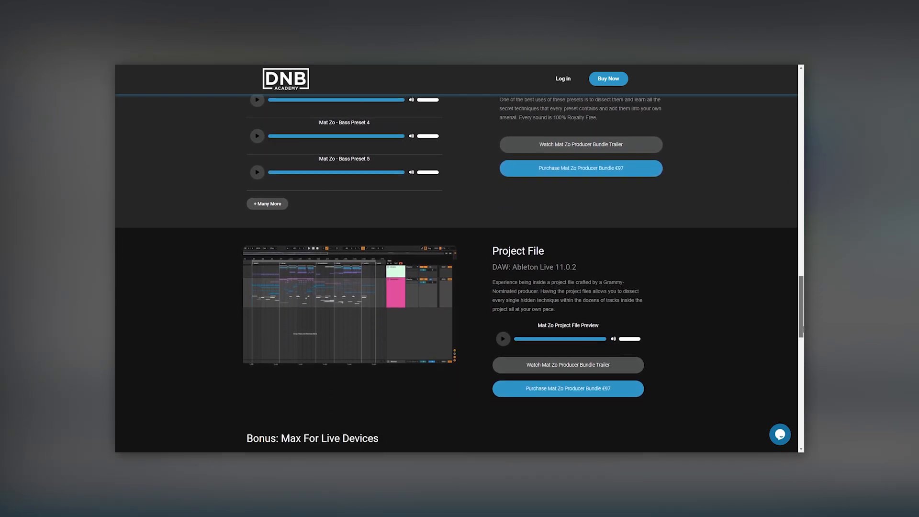
{"action": "scroll", "scroll_direction": "down", "scroll_amount": 3}
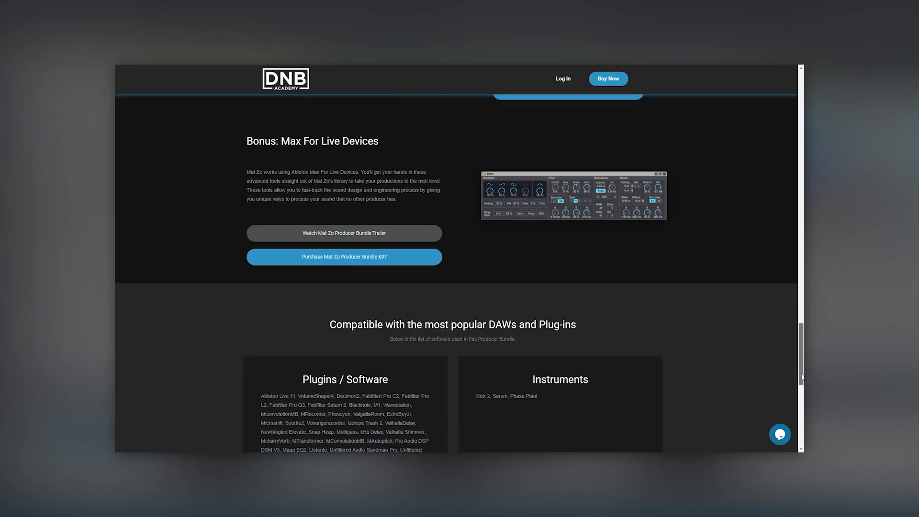
{"action": "scroll", "scroll_direction": "down", "scroll_amount": 3}
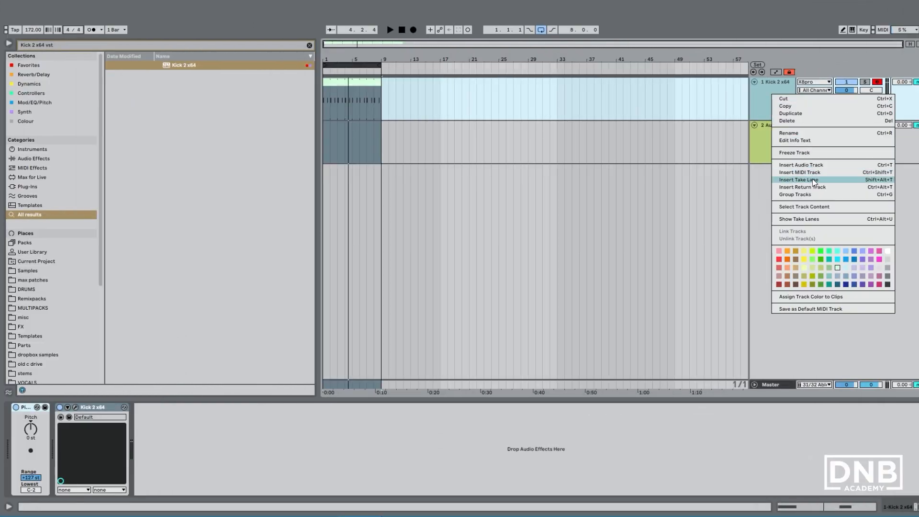
Insert a second MIDI track and load Phase Plant onto it.
{"action": "left_click", "coordinate": [803, 172]}
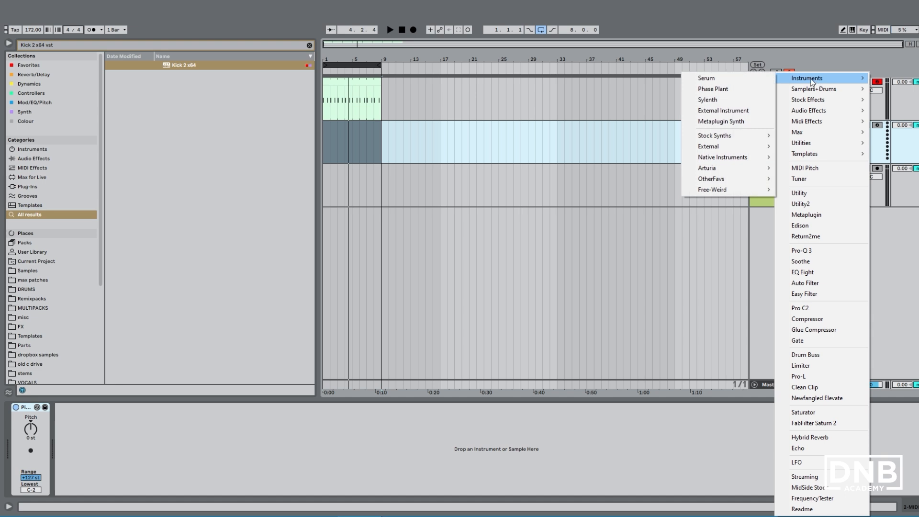
{"action": "left_click", "coordinate": [712, 89]}
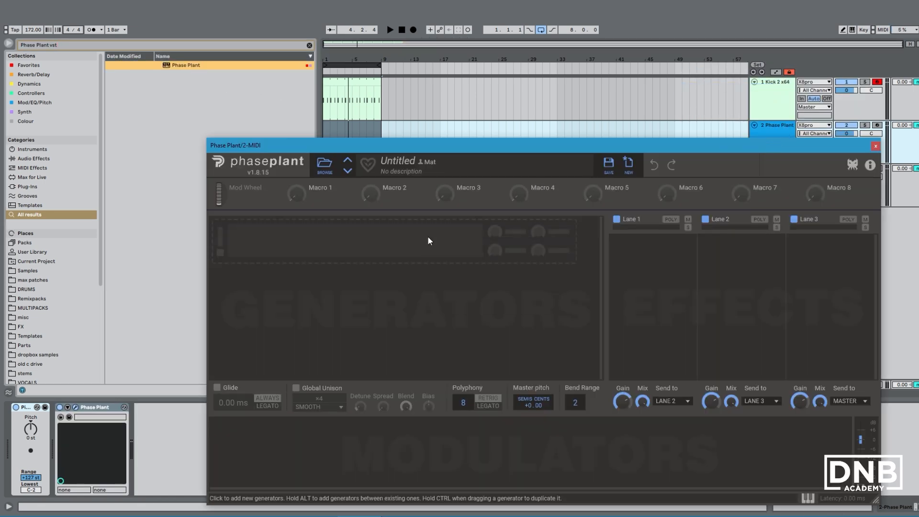
Add an Analog oscillator set to a triangle wave, then a Noise generator below it.
{"action": "left_click", "coordinate": [428, 241]}
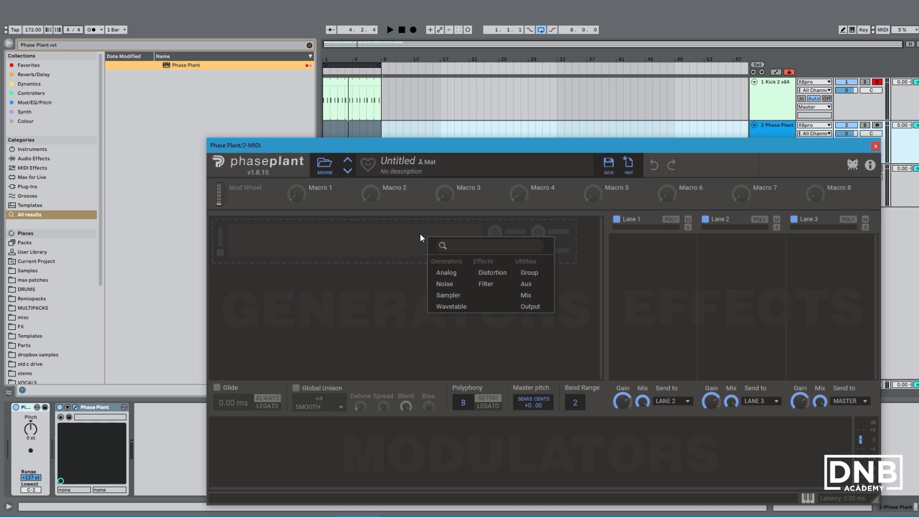
{"action": "mouse_move", "coordinate": [449, 272]}
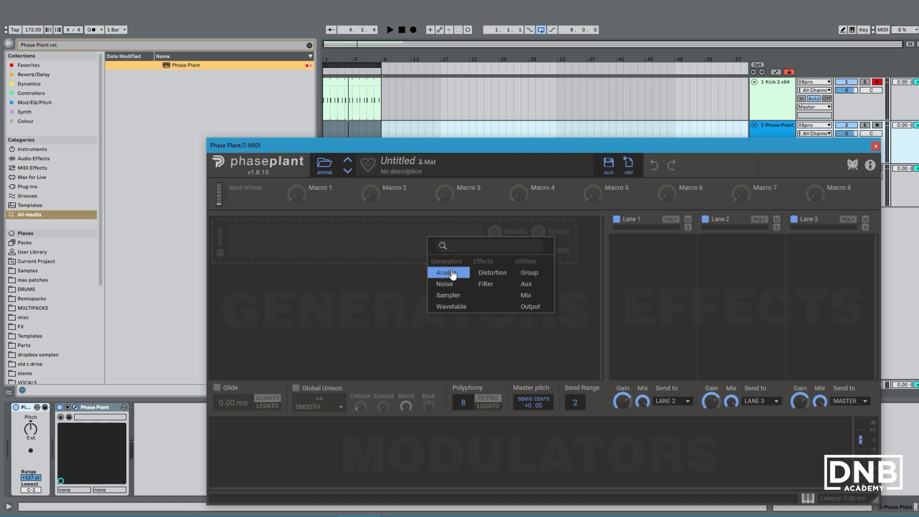
{"action": "left_click", "coordinate": [448, 272]}
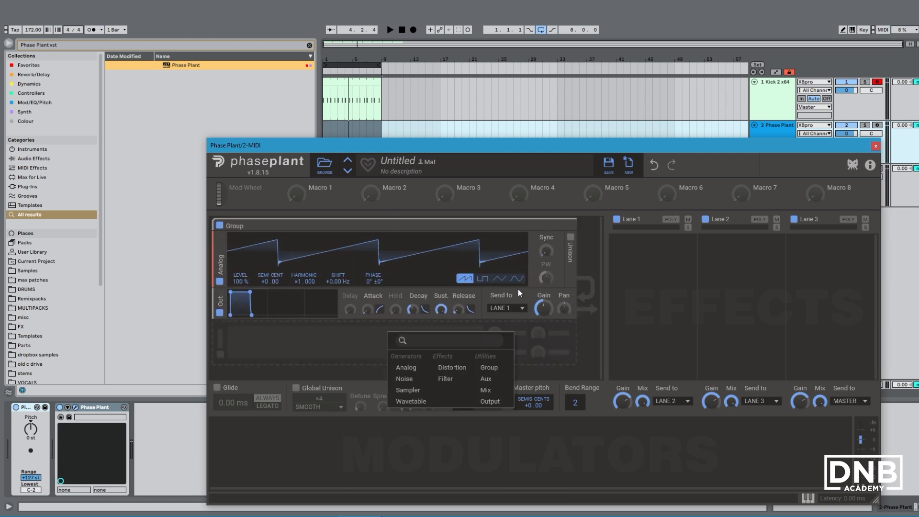
{"action": "left_click", "coordinate": [499, 278]}
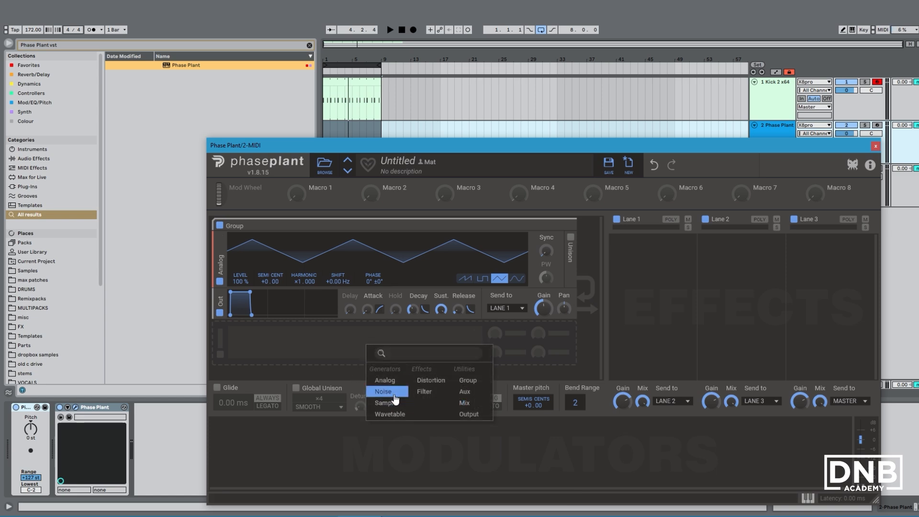
{"action": "left_click", "coordinate": [383, 392]}
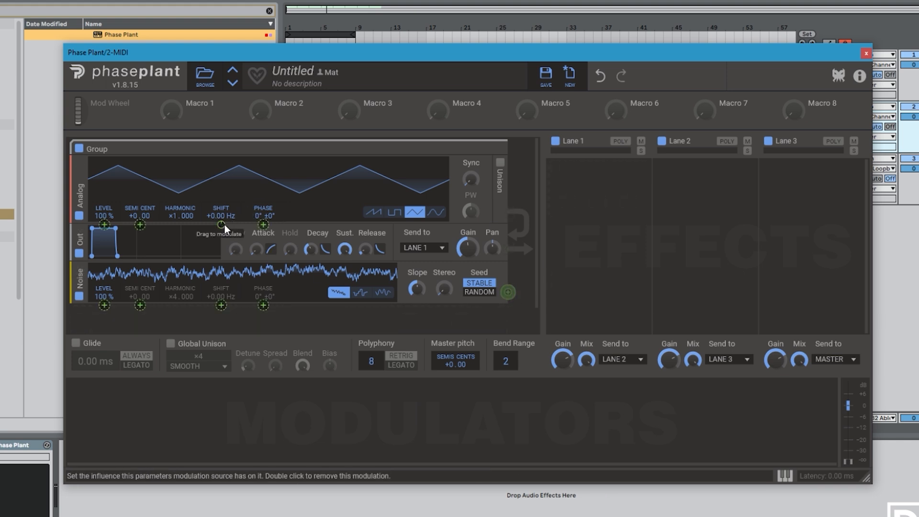
Route the noise to the oscillator's Shift control and give the oscillator a short pluck envelope.
{"action": "left_click_drag", "start_coordinate": [222, 225], "coordinate": [222, 225]}
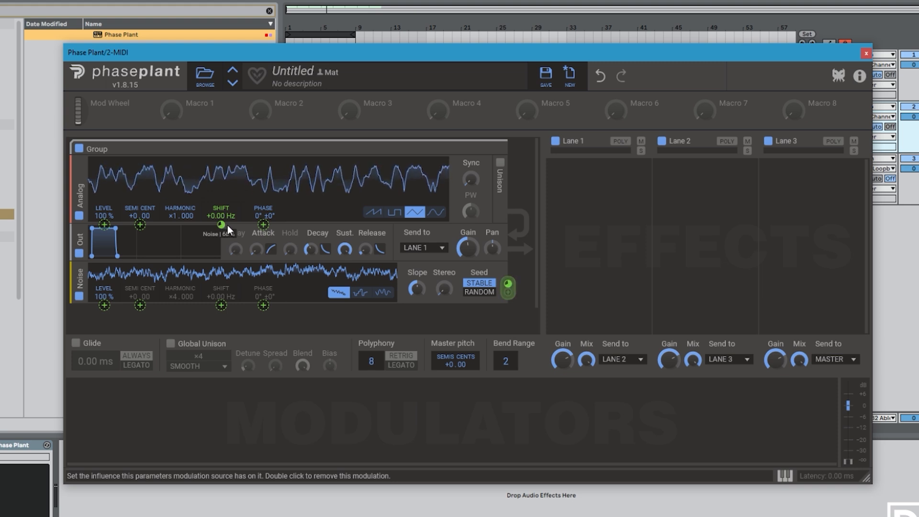
{"action": "mouse_move", "coordinate": [332, 286]}
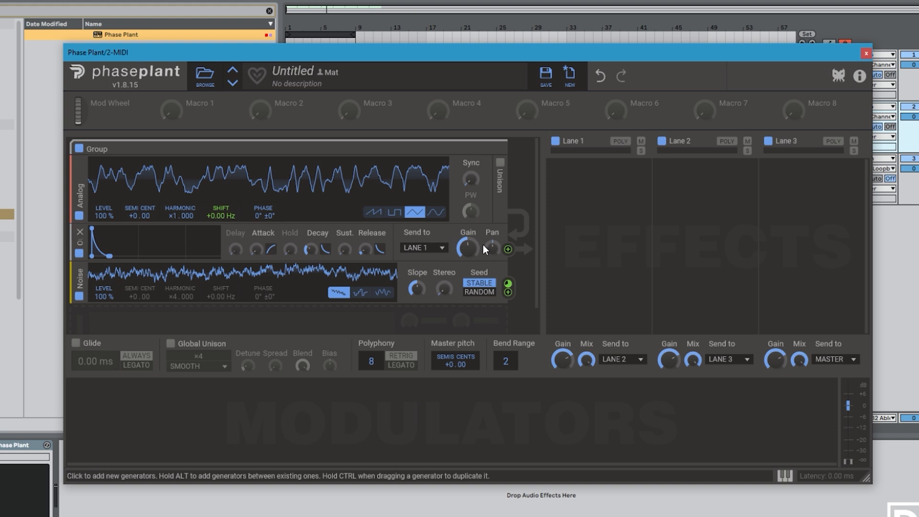
{"action": "mouse_move", "coordinate": [470, 249]}
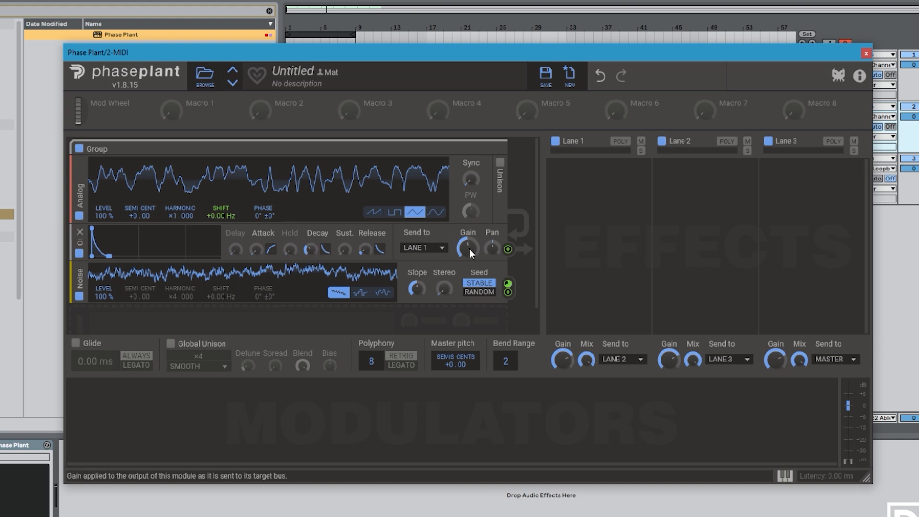
{"action": "left_click", "coordinate": [865, 54]}
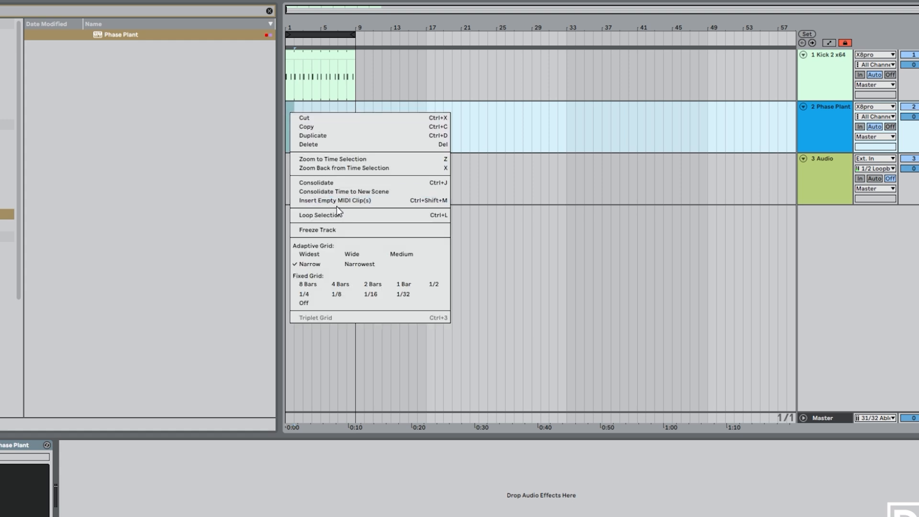
Insert an empty MIDI clip in the Phase Plant track's arrangement lane.
{"action": "left_click", "coordinate": [335, 200]}
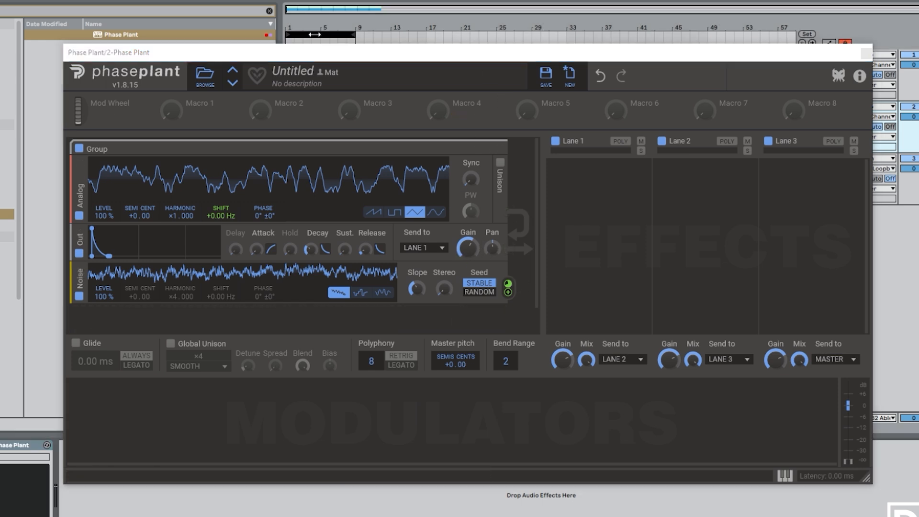
{"action": "mouse_move", "coordinate": [253, 254]}
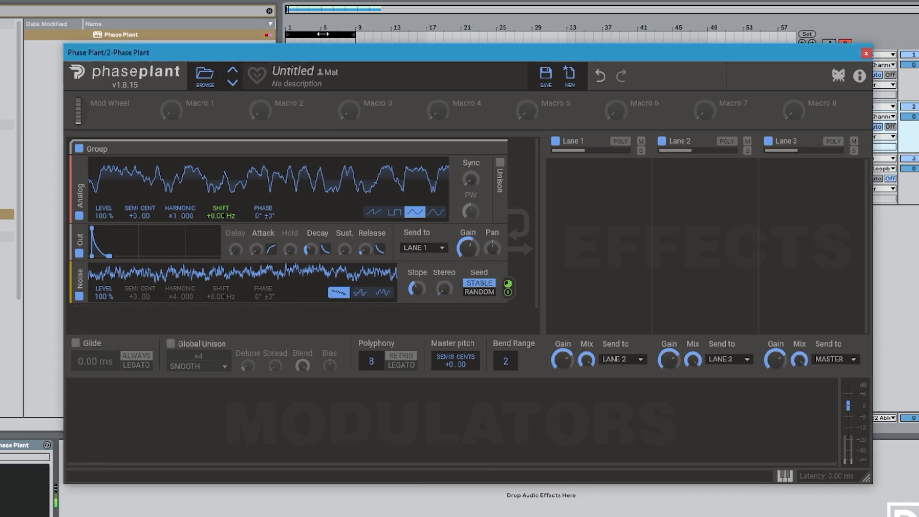
{"action": "mouse_move", "coordinate": [360, 241]}
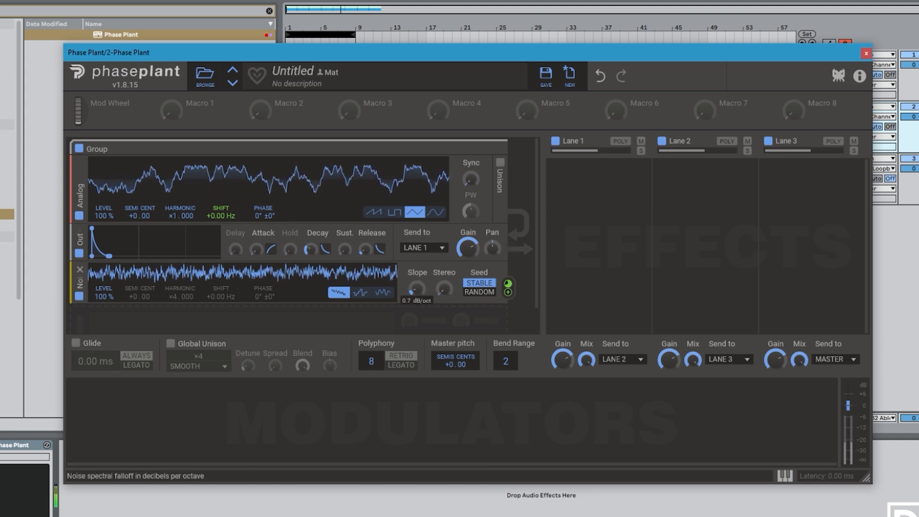
Set the Noise slope to about 0.7 dB/oct and open Lane 1's effect list.
{"action": "left_click", "coordinate": [586, 182]}
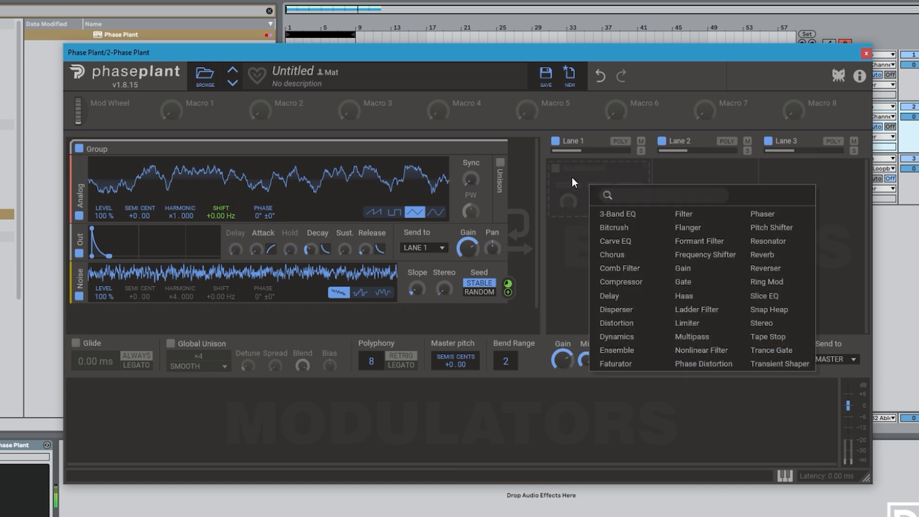
Add a high-pass Filter to Lane 1 and raise the oscillator's harmonic multiplier to three.
{"action": "left_click", "coordinate": [683, 213]}
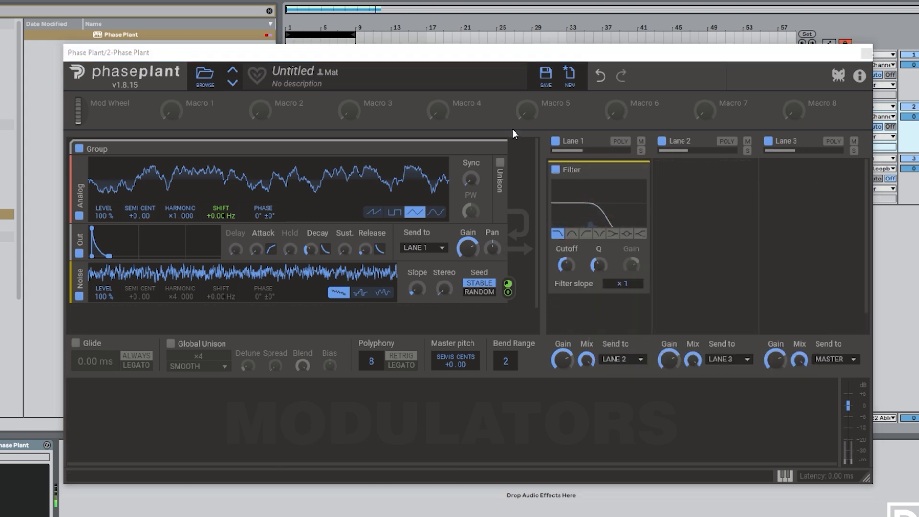
{"action": "left_click", "coordinate": [585, 233]}
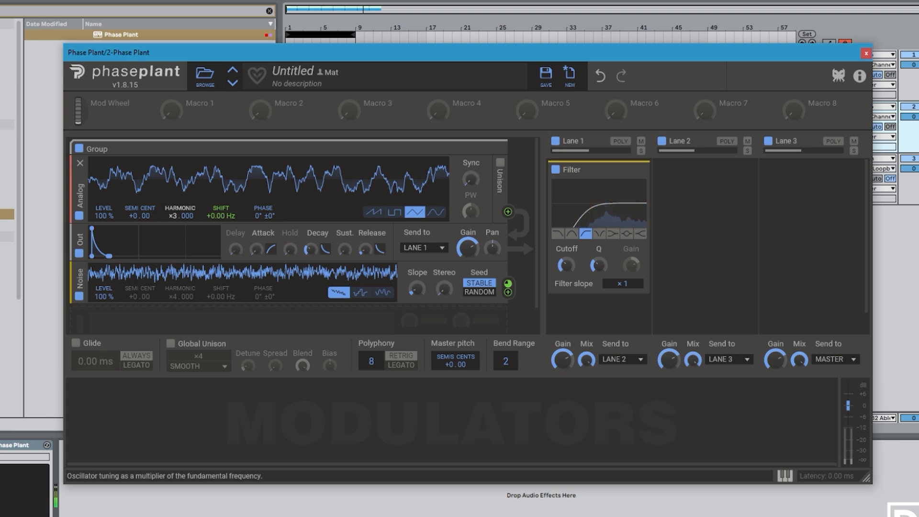
{"action": "mouse_move", "coordinate": [342, 222]}
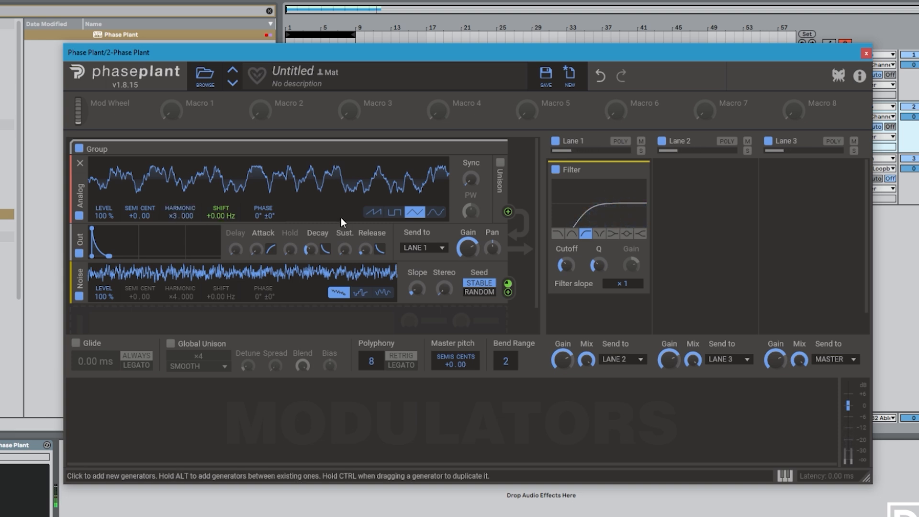
{"action": "mouse_move", "coordinate": [256, 249]}
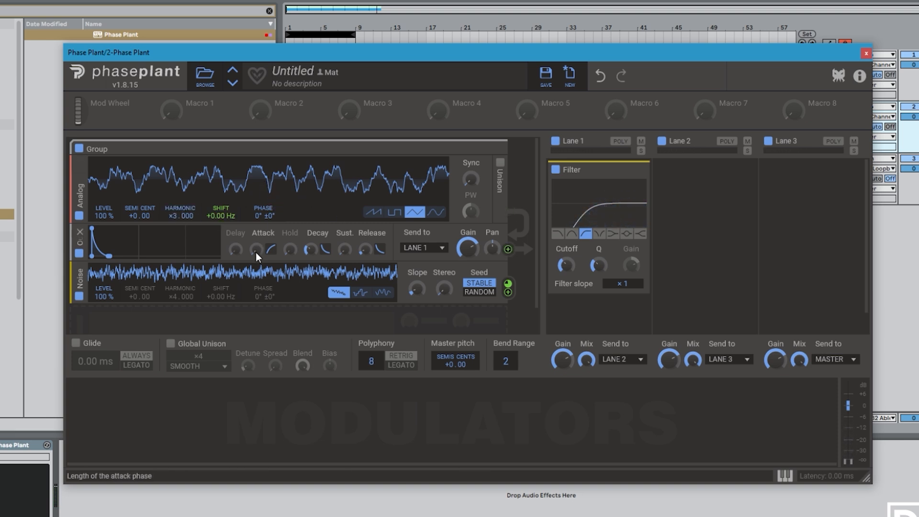
{"action": "mouse_move", "coordinate": [269, 217]}
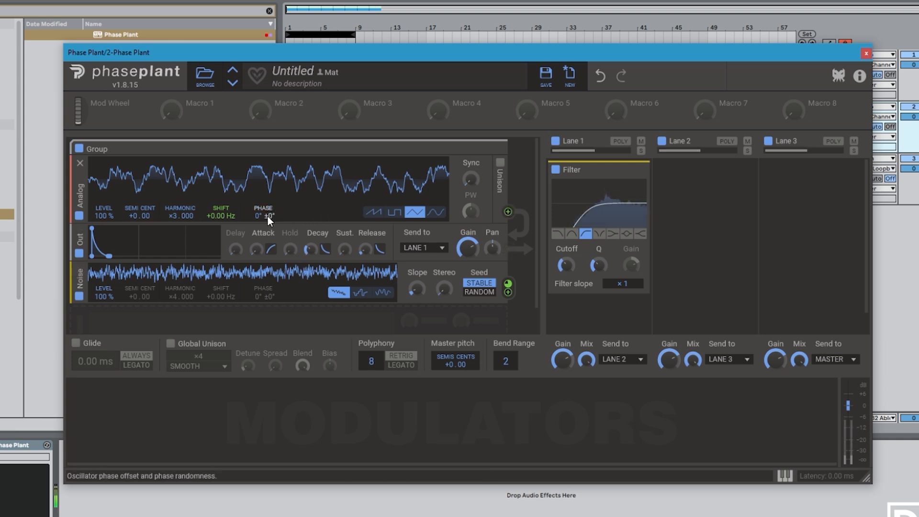
Drag the Analog oscillator's phase offset to about 92°, then nudge it to 97°.
{"action": "left_click_drag", "start_coordinate": [263, 215], "coordinate": [263, 182]}
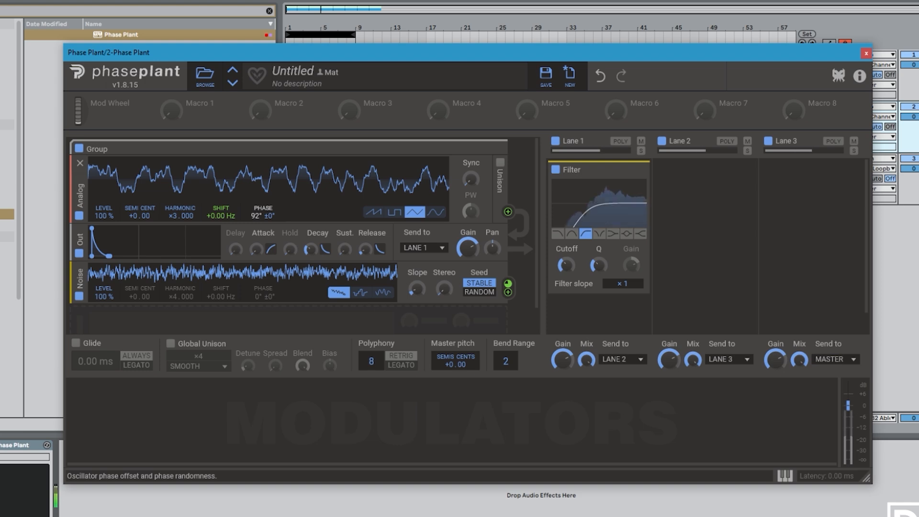
{"action": "left_click_drag", "start_coordinate": [262, 215], "coordinate": [262, 211]}
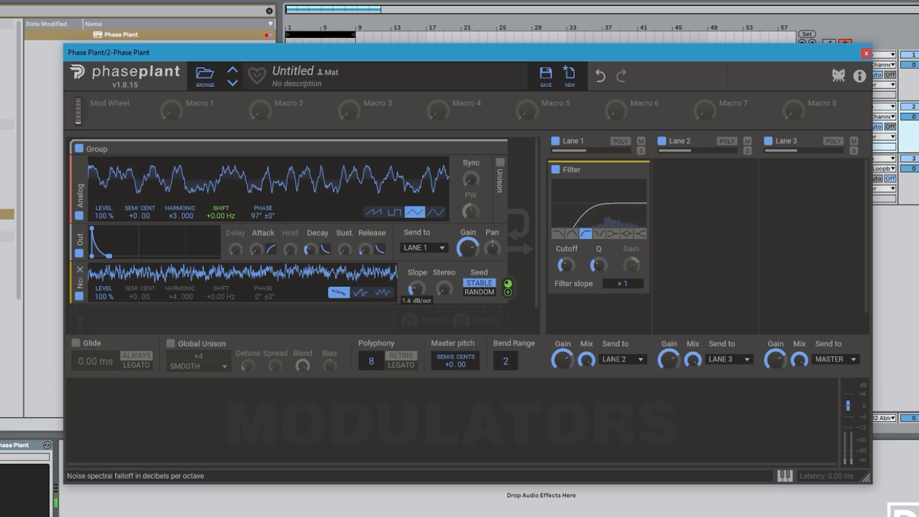
{"action": "mouse_move", "coordinate": [585, 314]}
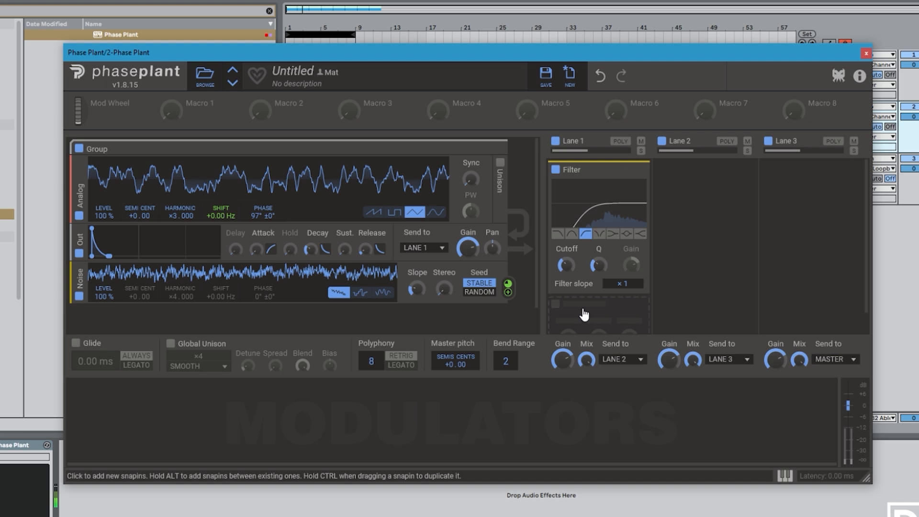
Add a Transient Shaper below the Filter in Lane 1 and change the filter type.
{"action": "left_click", "coordinate": [585, 313]}
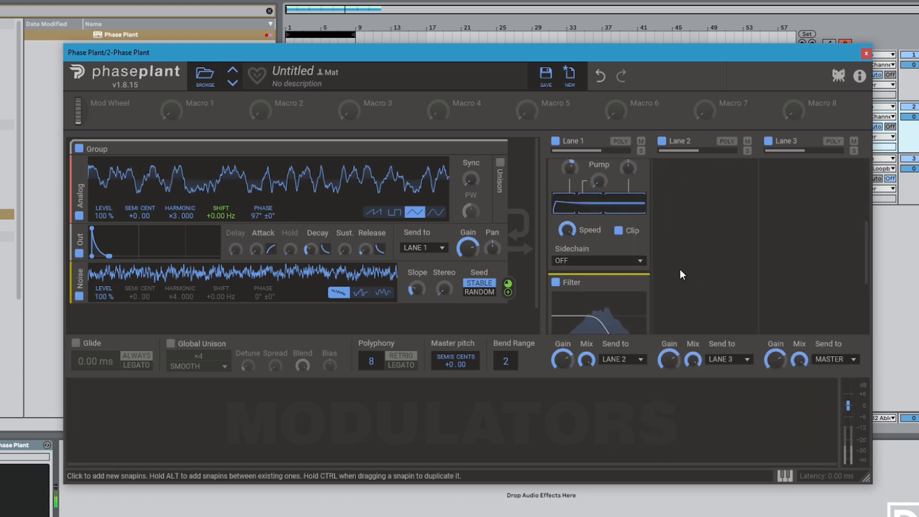
{"action": "left_click", "coordinate": [570, 282]}
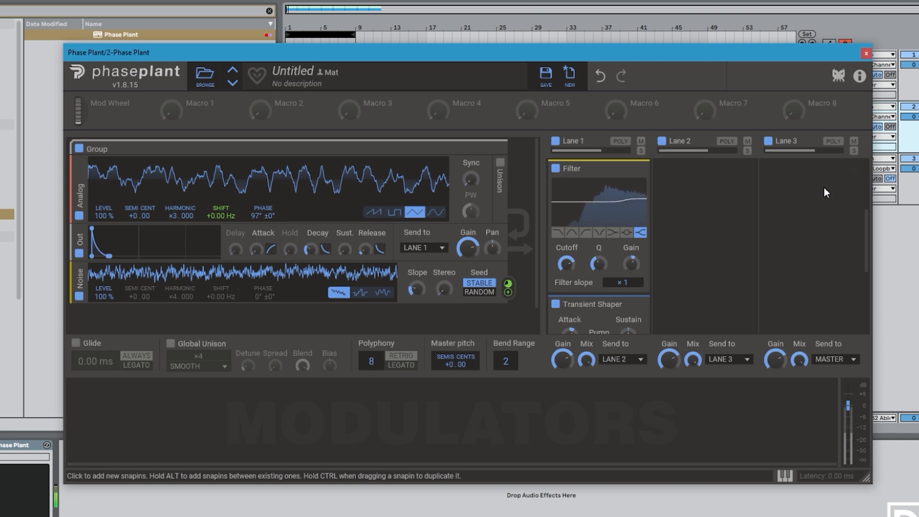
{"action": "mouse_move", "coordinate": [468, 247]}
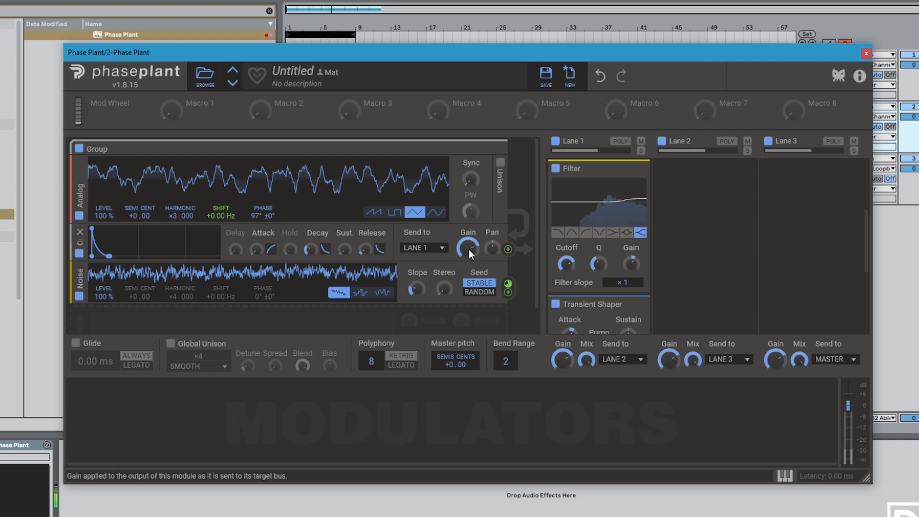
{"action": "left_click", "coordinate": [867, 52]}
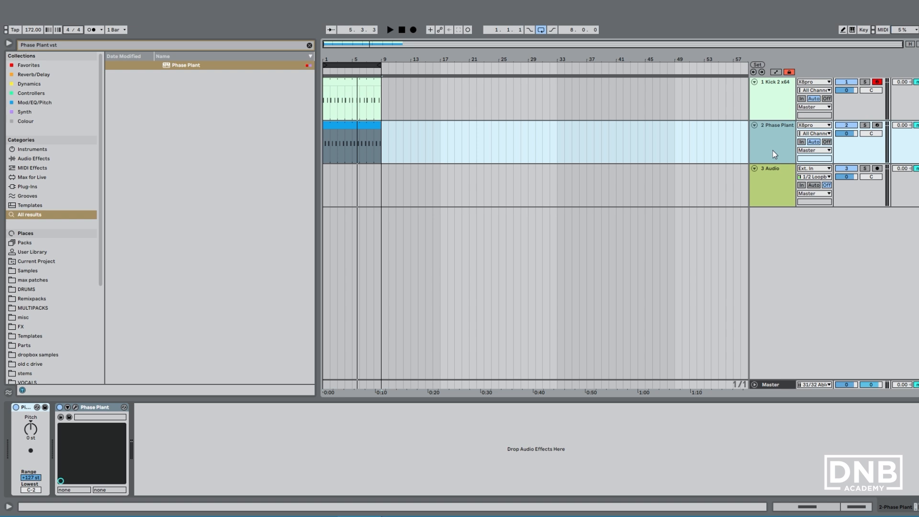
Group the Phase Plant device into an Instrument Rack from its title's context menu.
{"action": "right_click", "coordinate": [95, 407]}
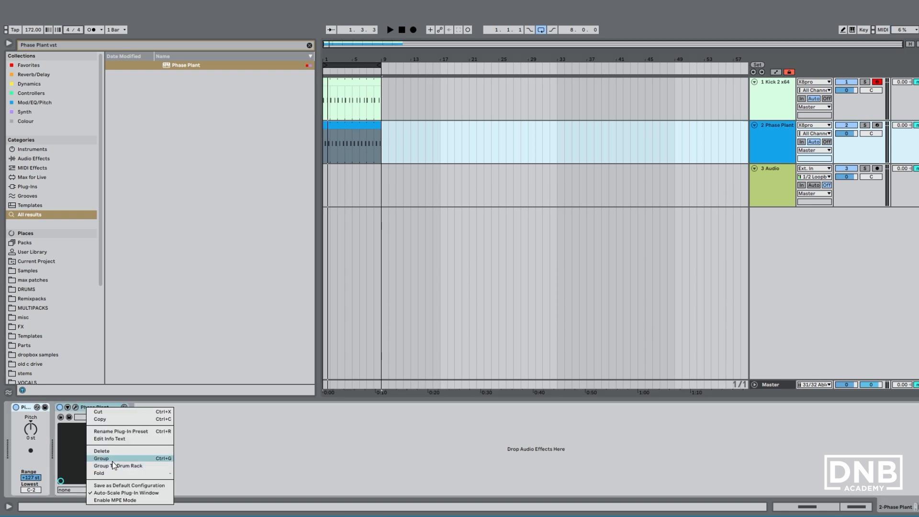
{"action": "left_click", "coordinate": [101, 458]}
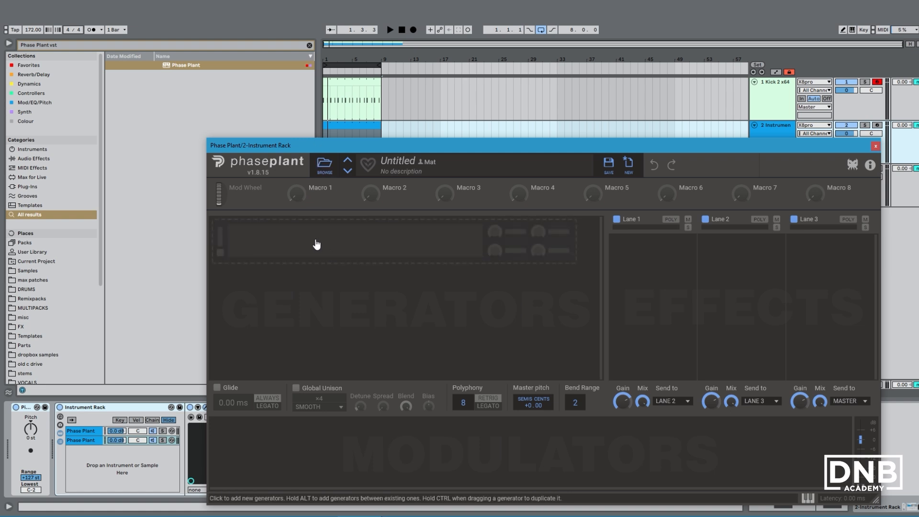
Add an analog oscillator and a noise generator, with the noise modulating the oscillator.
{"action": "left_click", "coordinate": [316, 243]}
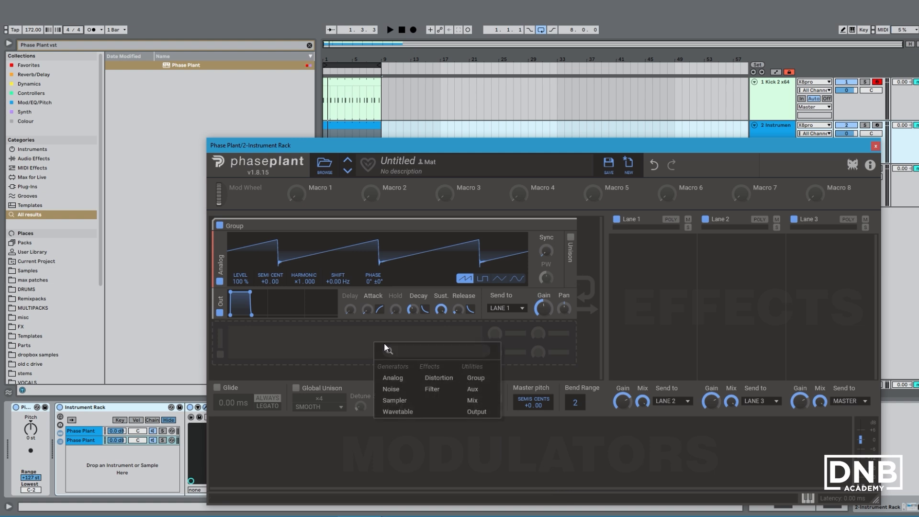
{"action": "mouse_move", "coordinate": [392, 389]}
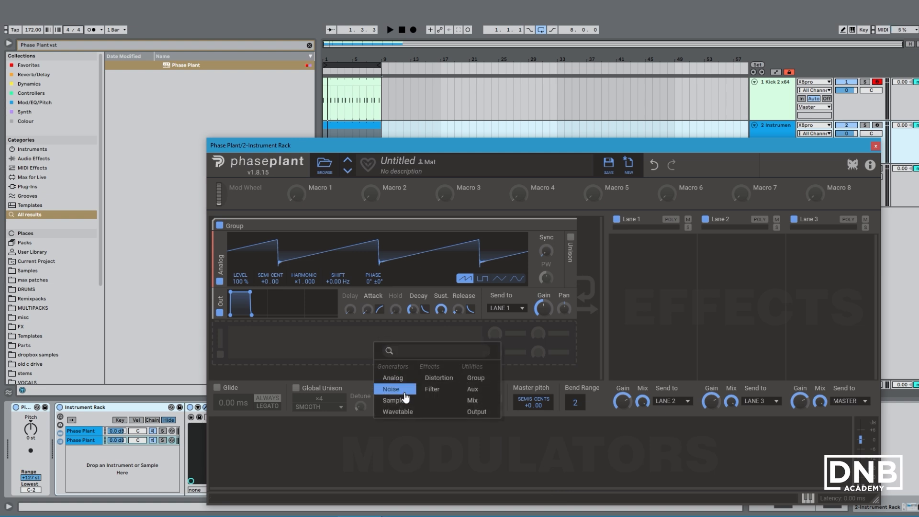
{"action": "left_click", "coordinate": [391, 389]}
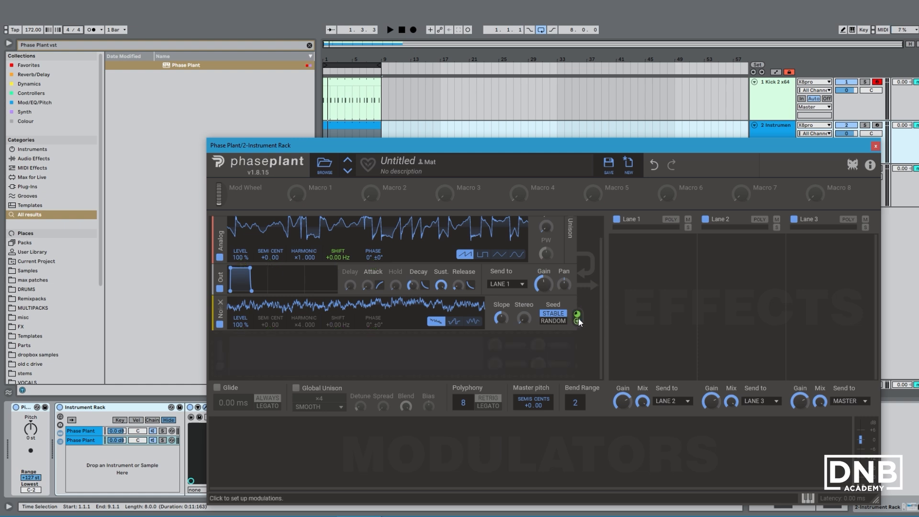
{"action": "left_click", "coordinate": [578, 315]}
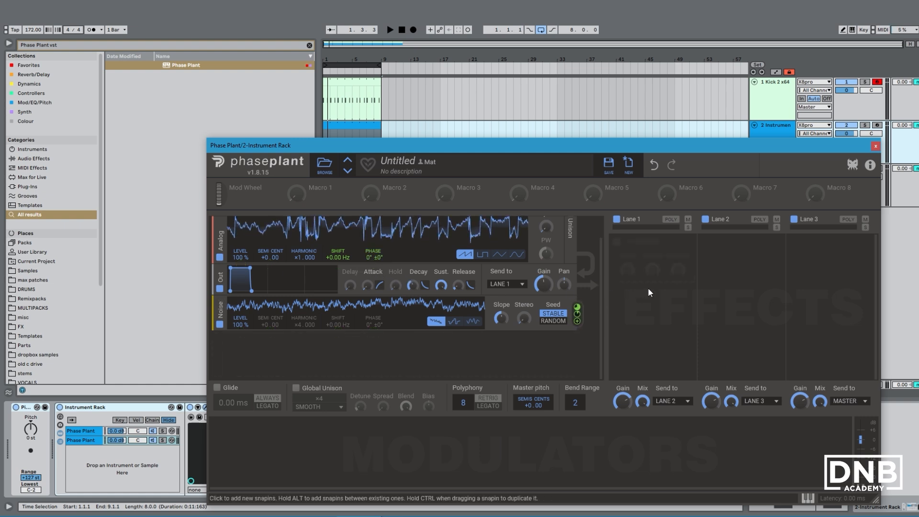
{"action": "mouse_move", "coordinate": [463, 280]}
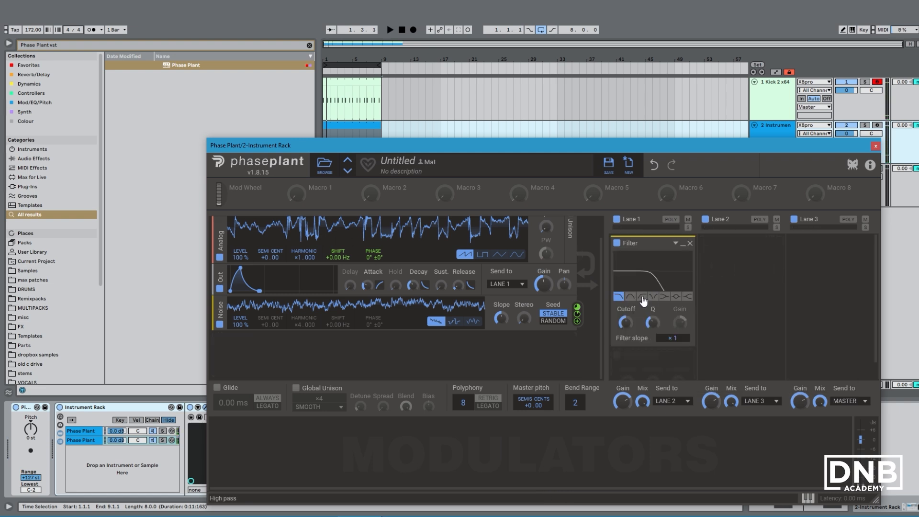
Switch the Lane 1 filter to high-pass and set its slope to x2.
{"action": "left_click", "coordinate": [640, 296]}
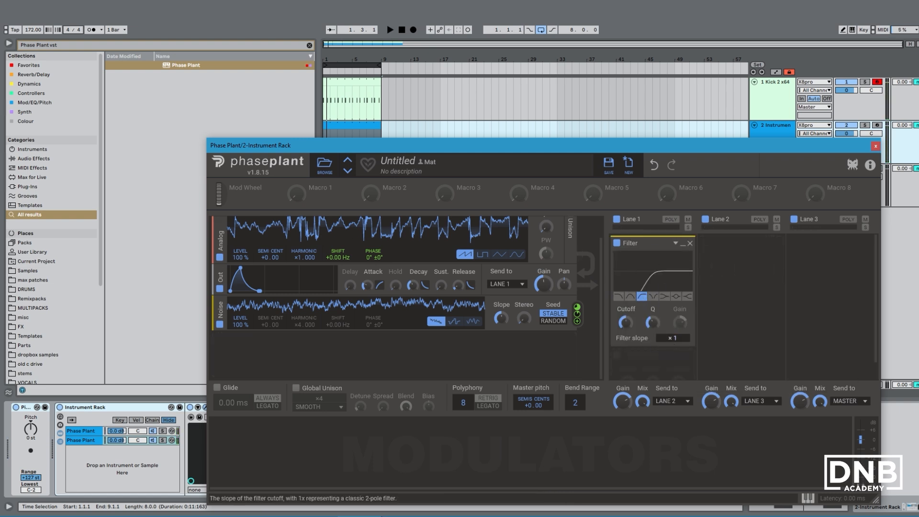
{"action": "left_click", "coordinate": [678, 337]}
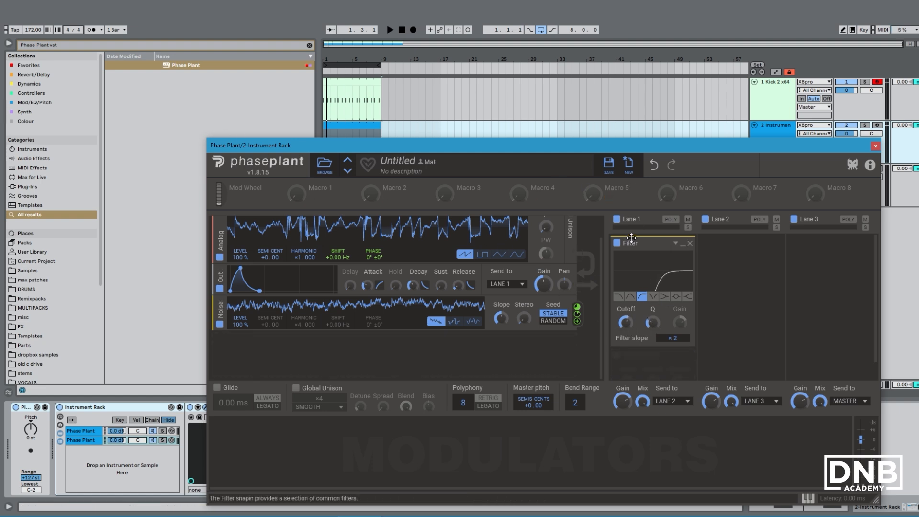
{"action": "mouse_move", "coordinate": [519, 243]}
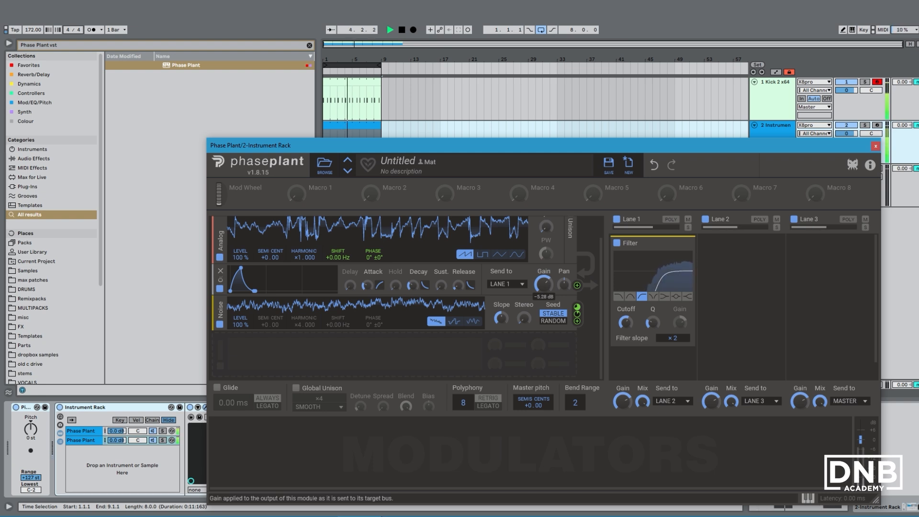
{"action": "mouse_move", "coordinate": [425, 292]}
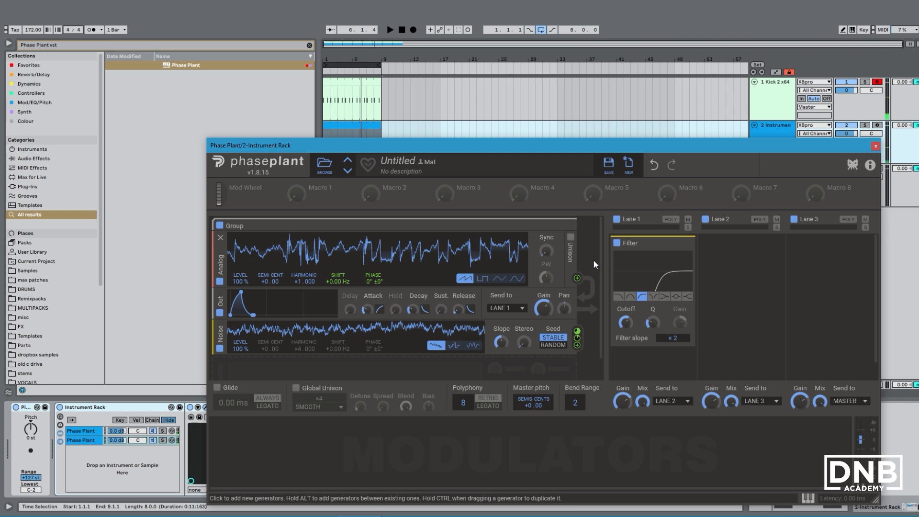
Enable two-voice unison on the analog oscillator and close the Phase Plant window.
{"action": "left_click", "coordinate": [569, 239]}
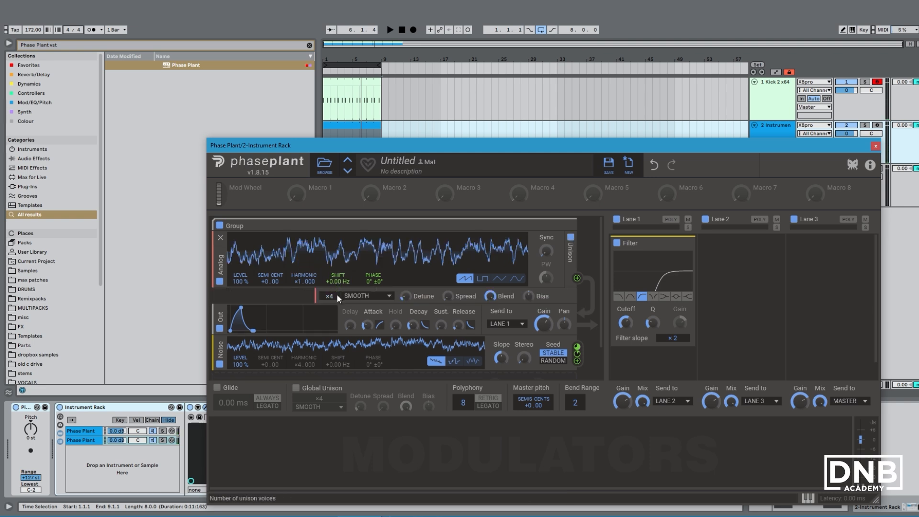
{"action": "left_click", "coordinate": [329, 295]}
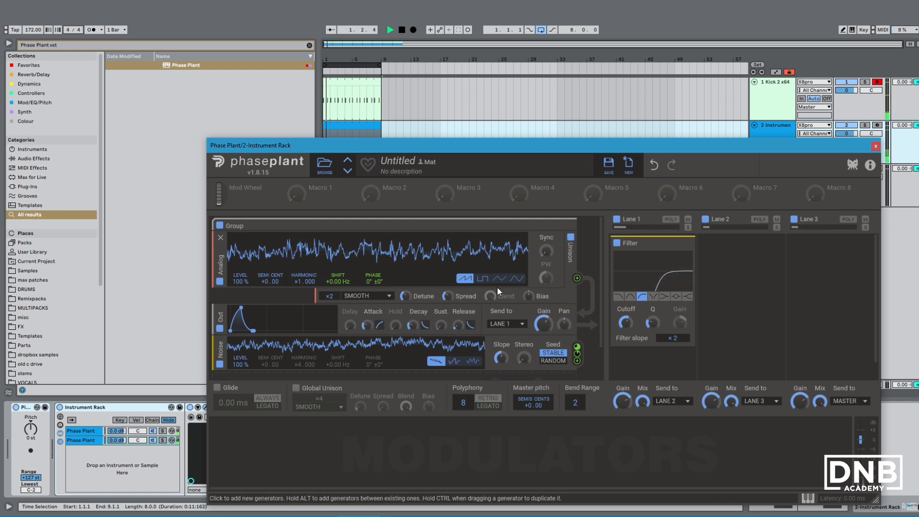
{"action": "left_click", "coordinate": [875, 146]}
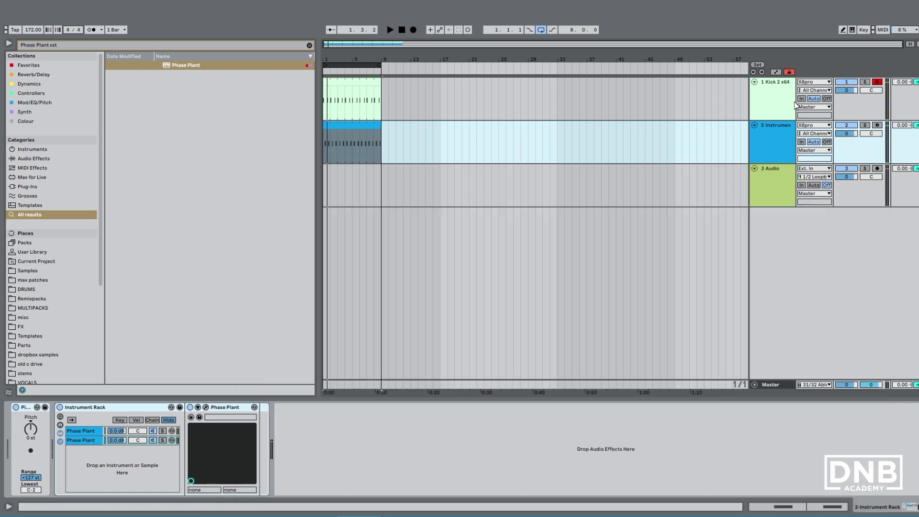